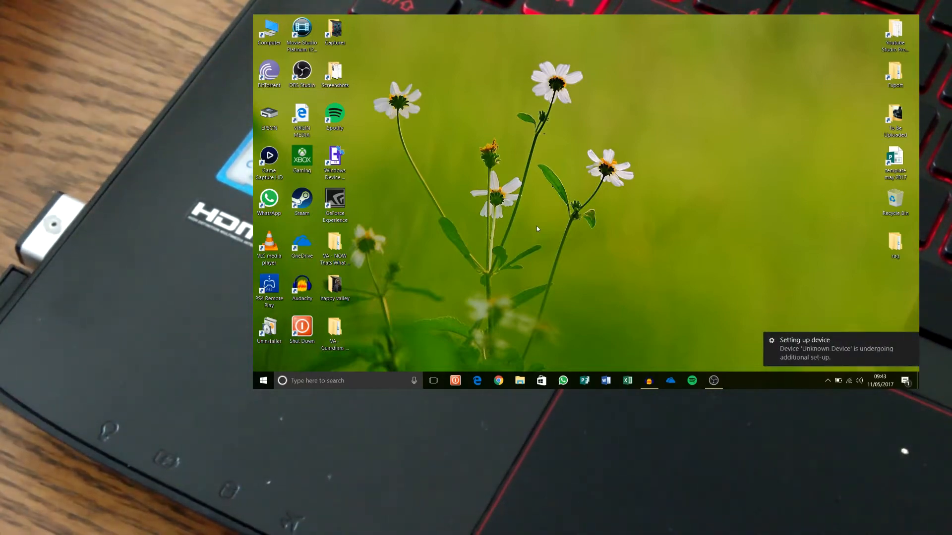
pyautogui.moveTo(832, 317)
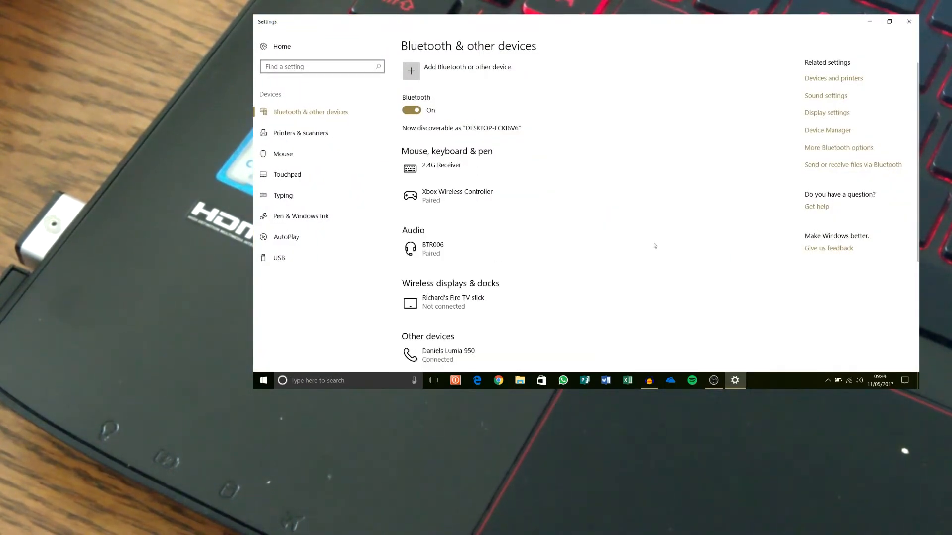
pyautogui.moveTo(529, 225)
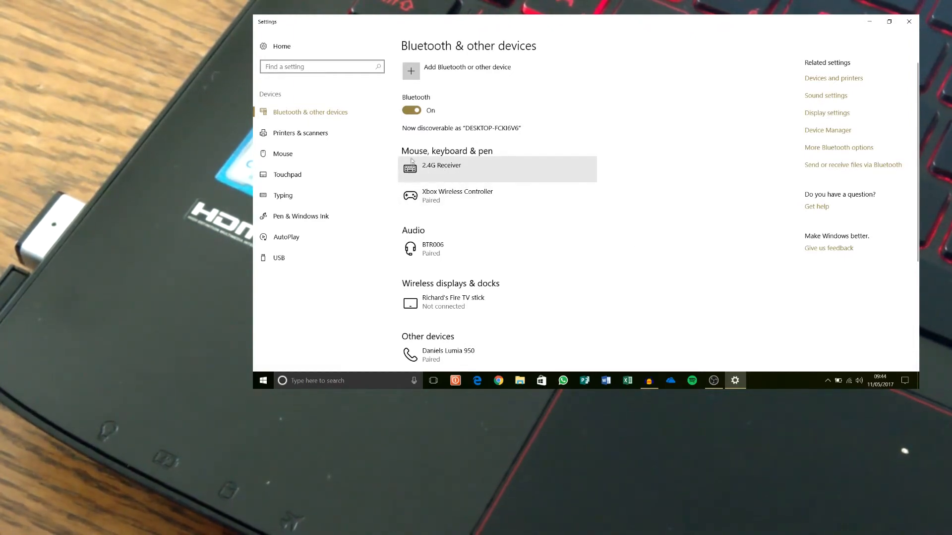
# Scroll through the Bluetooth & other devices list to review the paired accessories
pyautogui.scroll(-3)
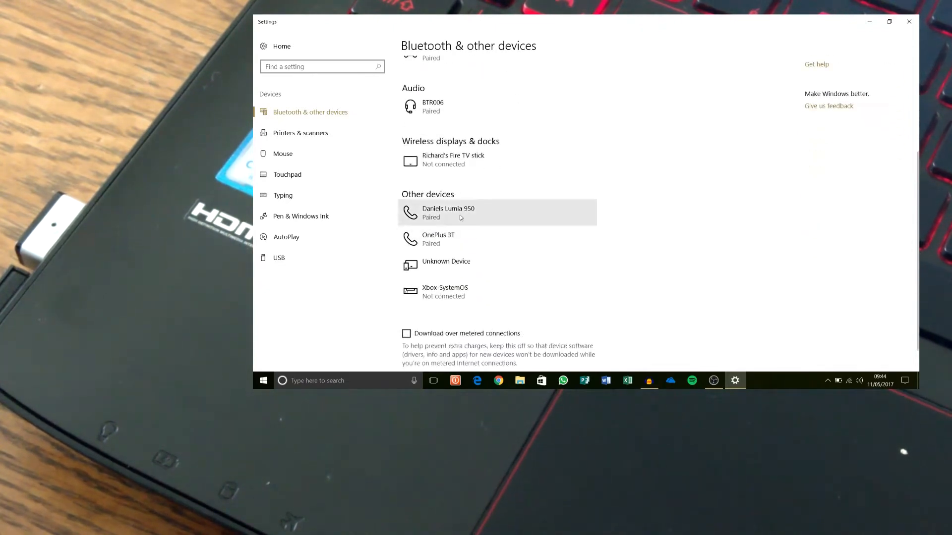
pyautogui.scroll(3)
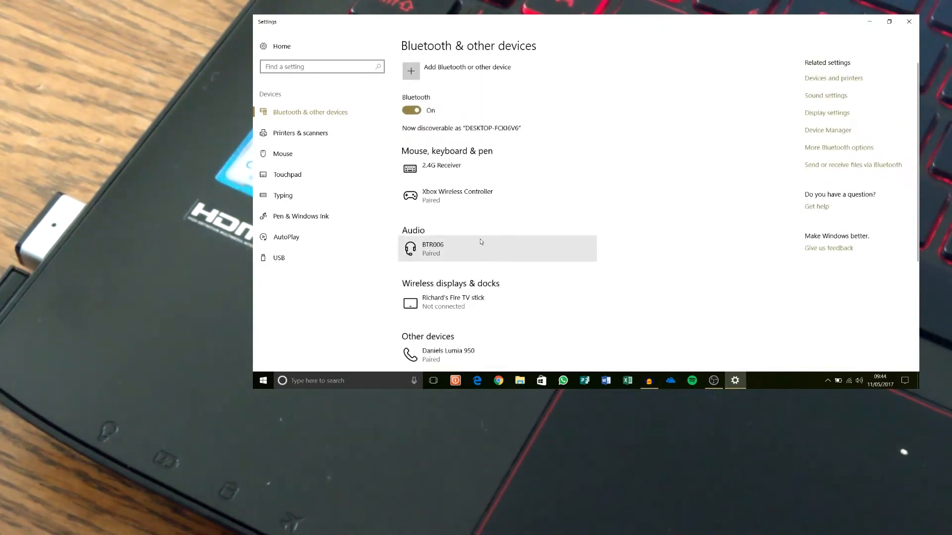
pyautogui.moveTo(297, 195)
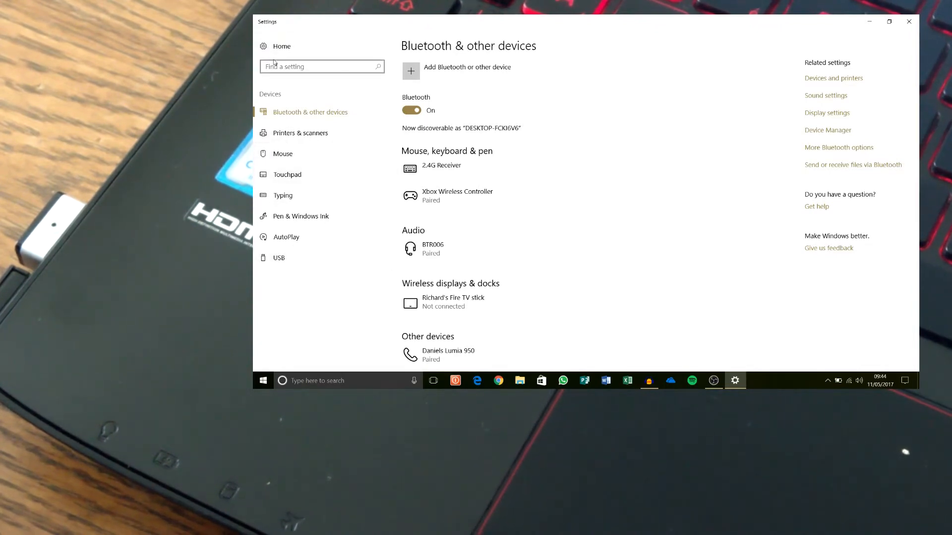
# Navigate from Settings Home to Accounts > Sign-in options
pyautogui.click(282, 46)
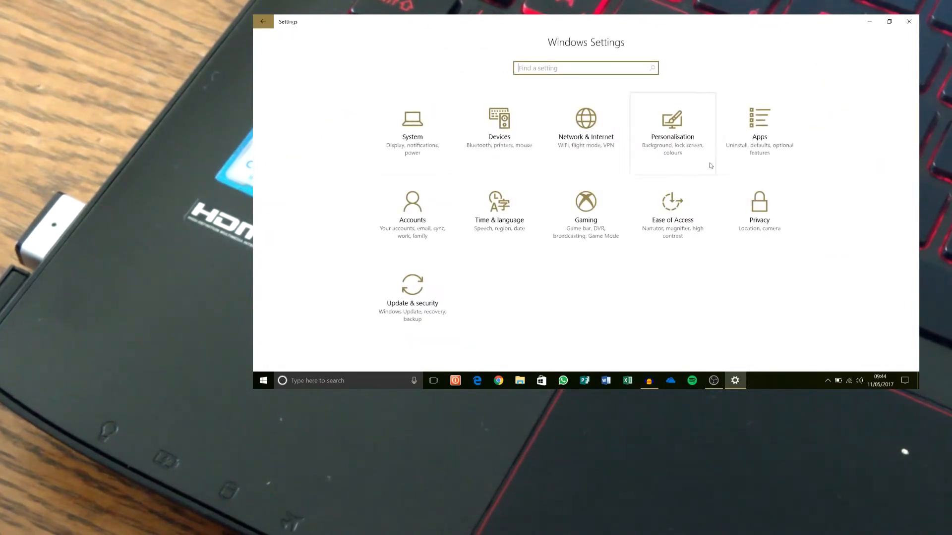
pyautogui.moveTo(443, 132)
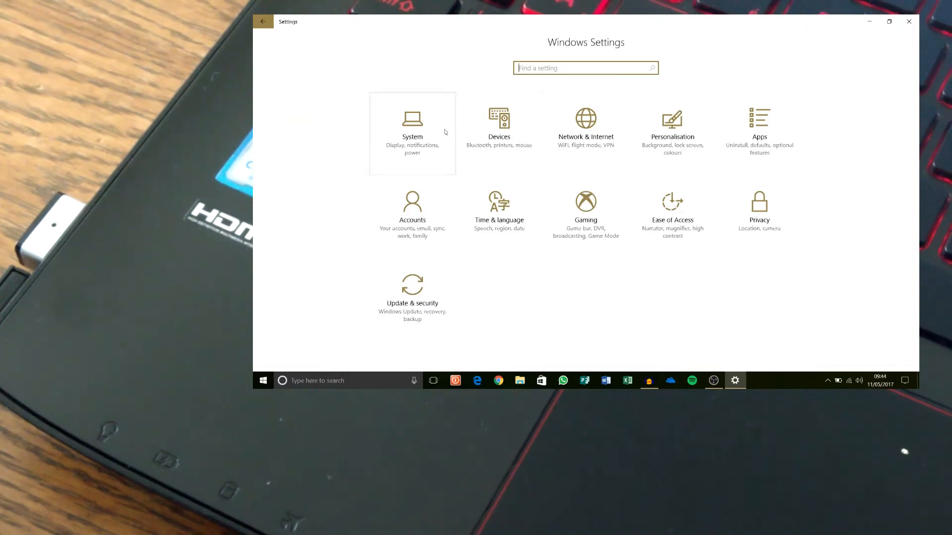
pyautogui.moveTo(394, 217)
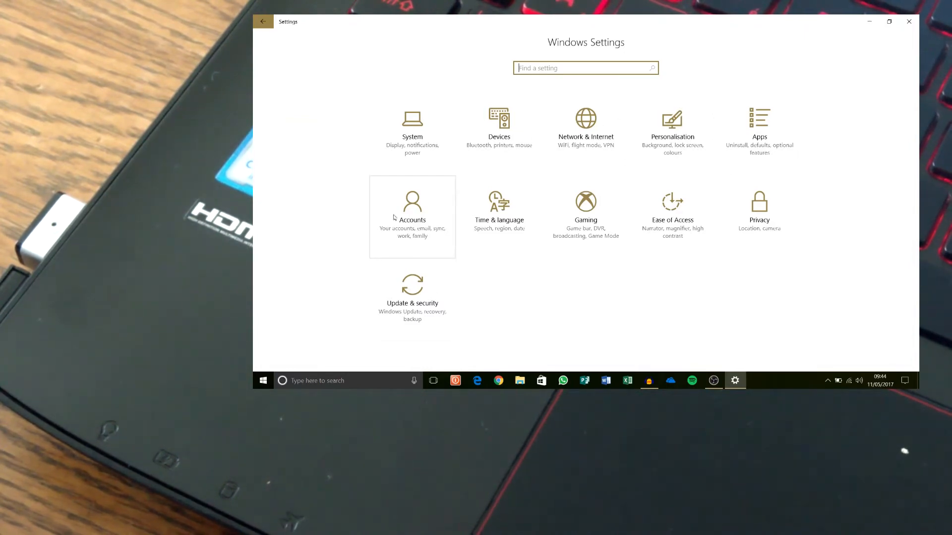
pyautogui.click(413, 217)
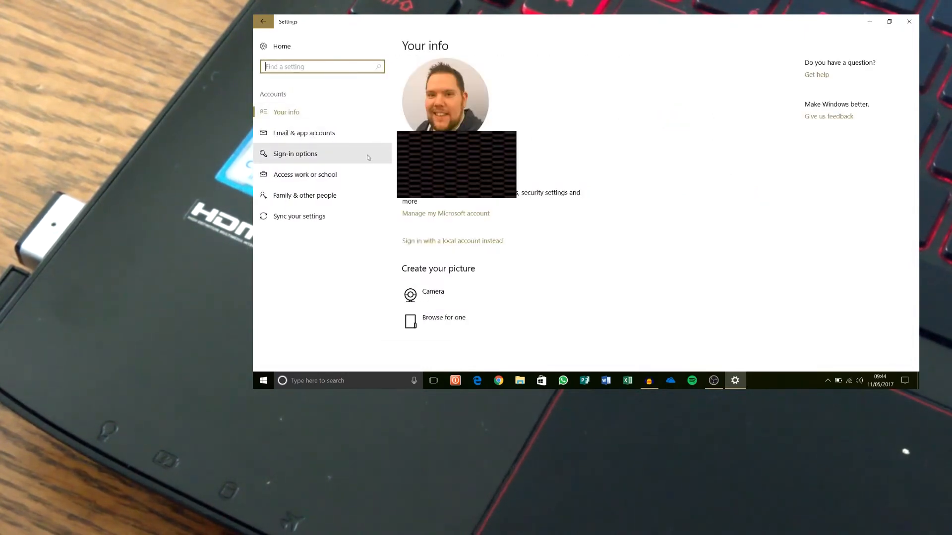
pyautogui.click(295, 153)
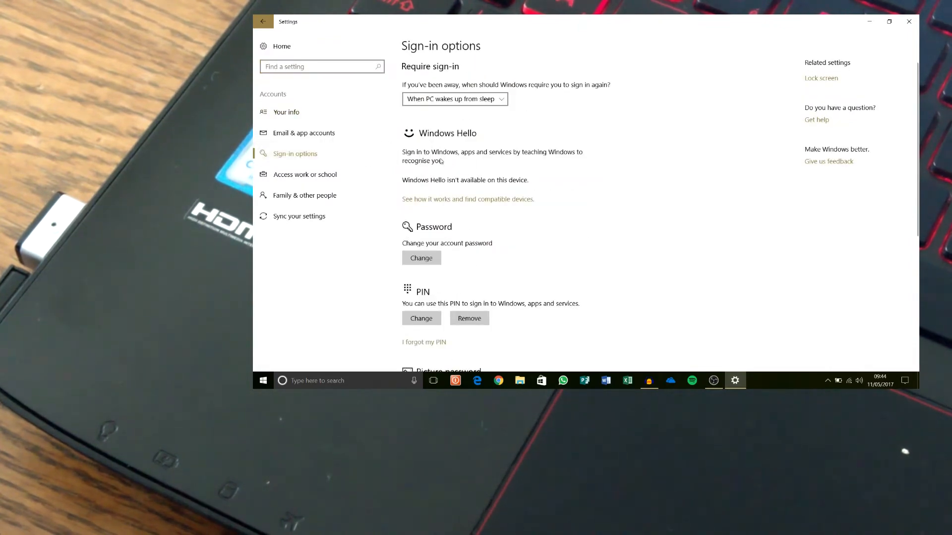
pyautogui.moveTo(461, 185)
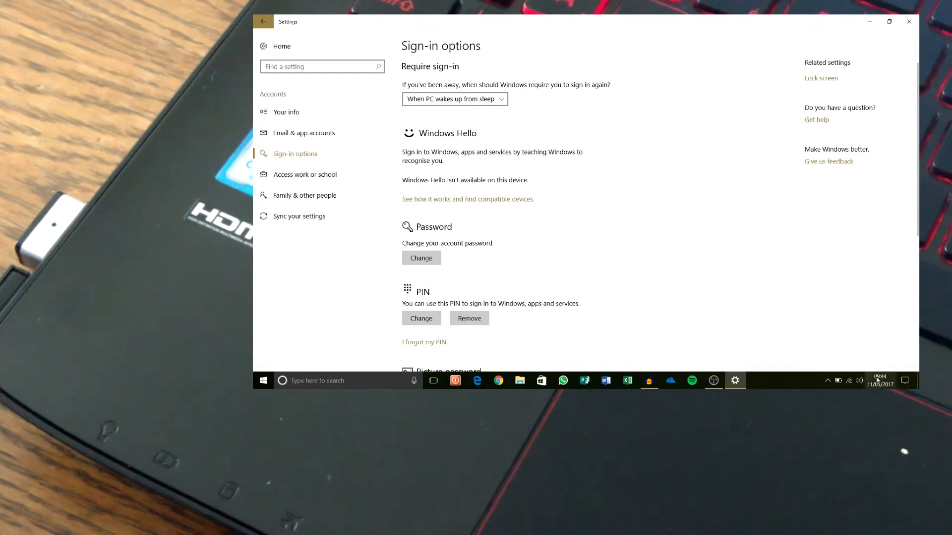
# Review the Sign-in options page, where Windows Hello is unavailable and Dynamic lock unchecked
pyautogui.click(827, 381)
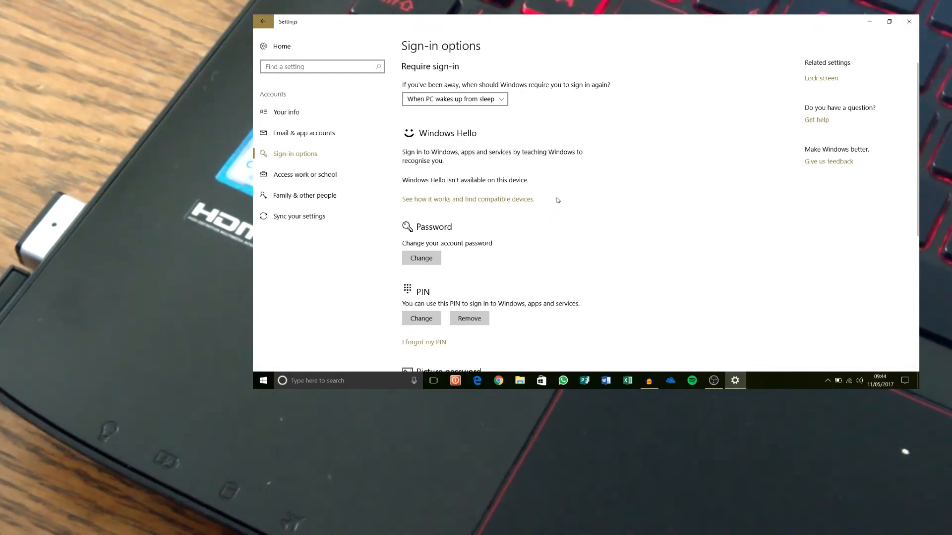
pyautogui.scroll(-3)
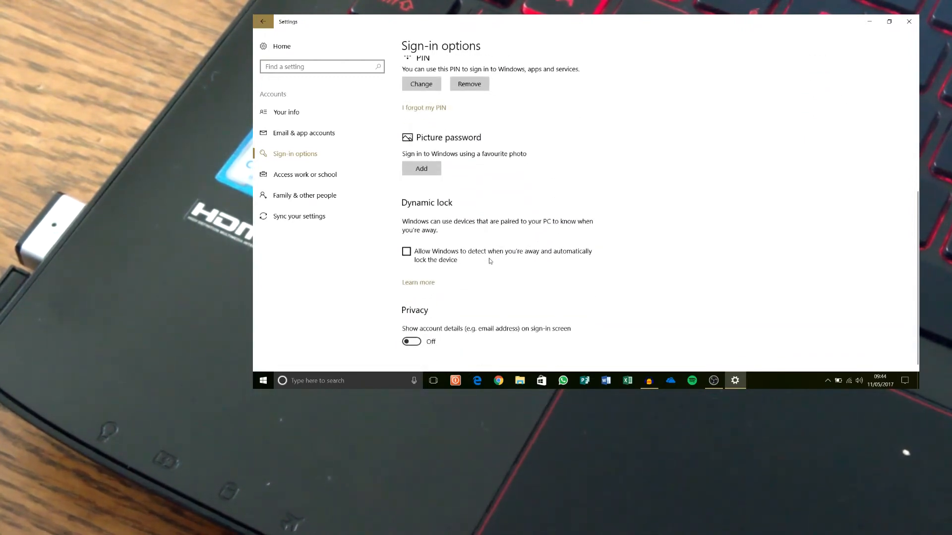
pyautogui.scroll(3)
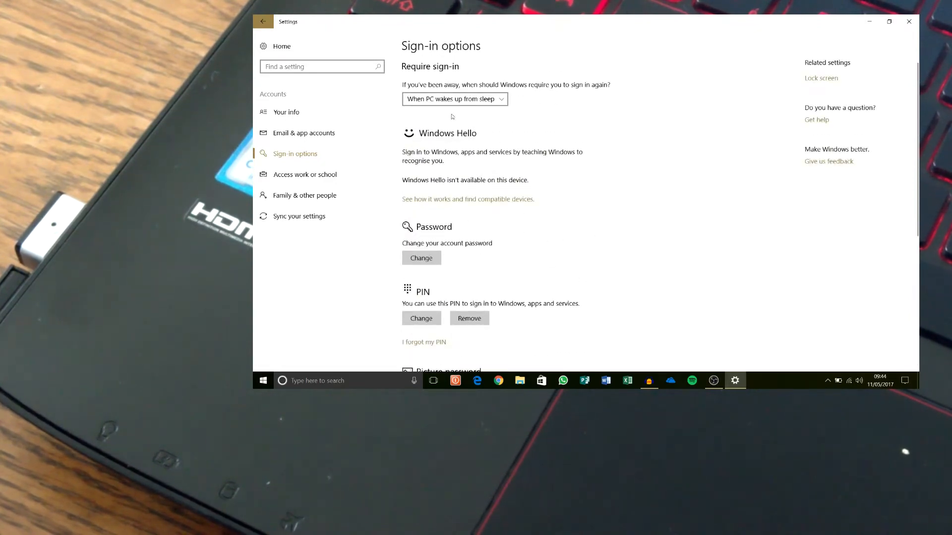
pyautogui.moveTo(768, 78)
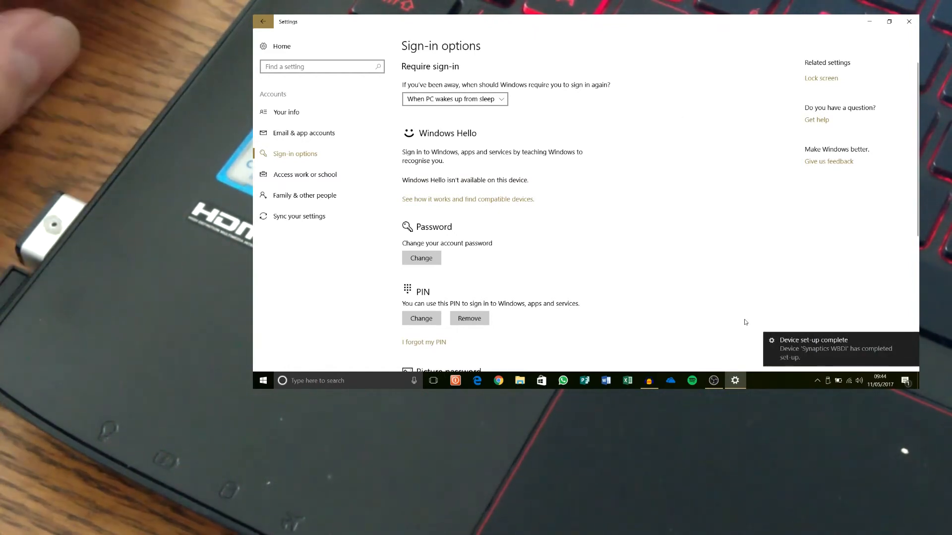
pyautogui.moveTo(729, 306)
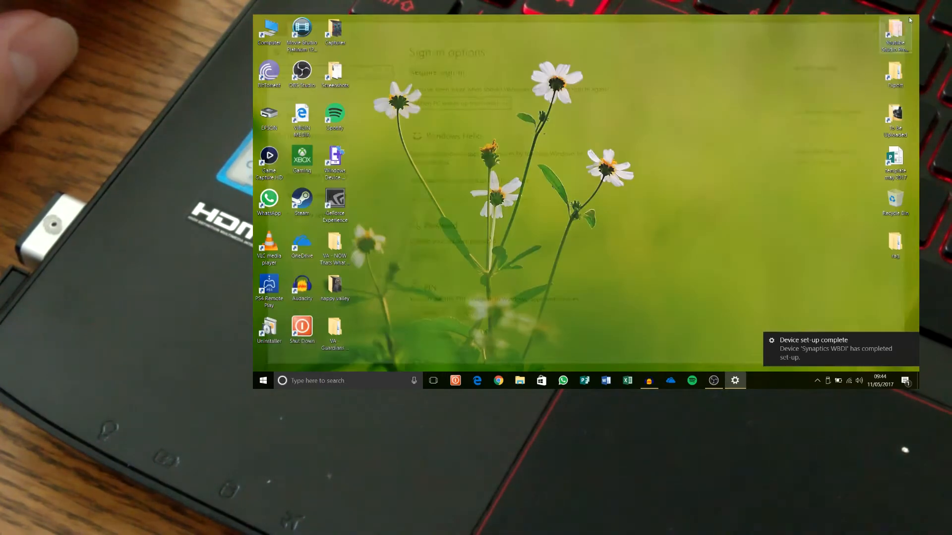
# Return to Settings Home and reopen Accounts > Sign-in options, now showing Windows Hello Fingerprint
pyautogui.click(734, 381)
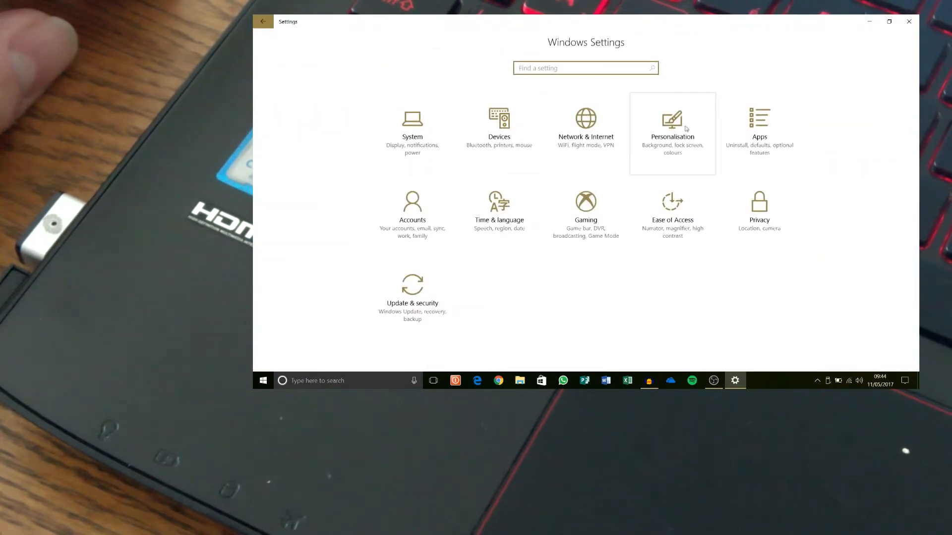
pyautogui.click(672, 128)
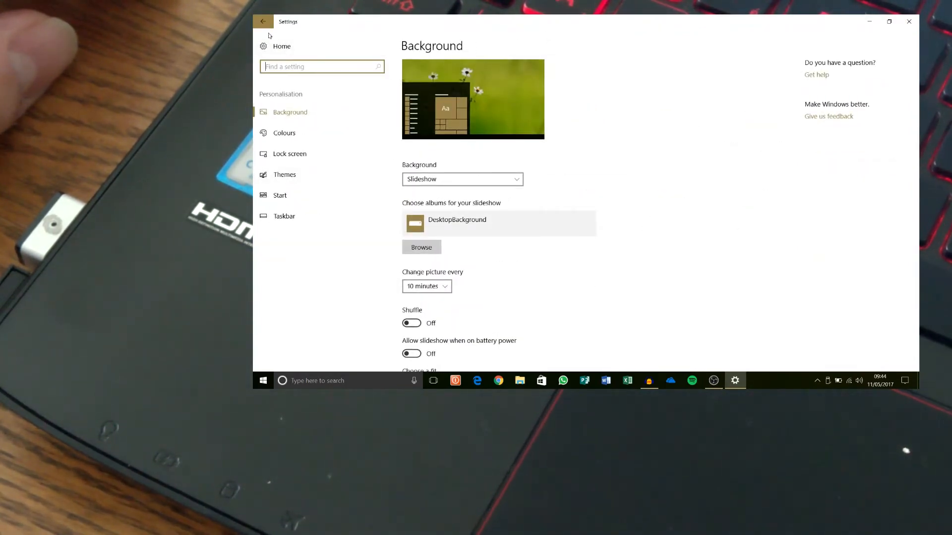
pyautogui.click(262, 21)
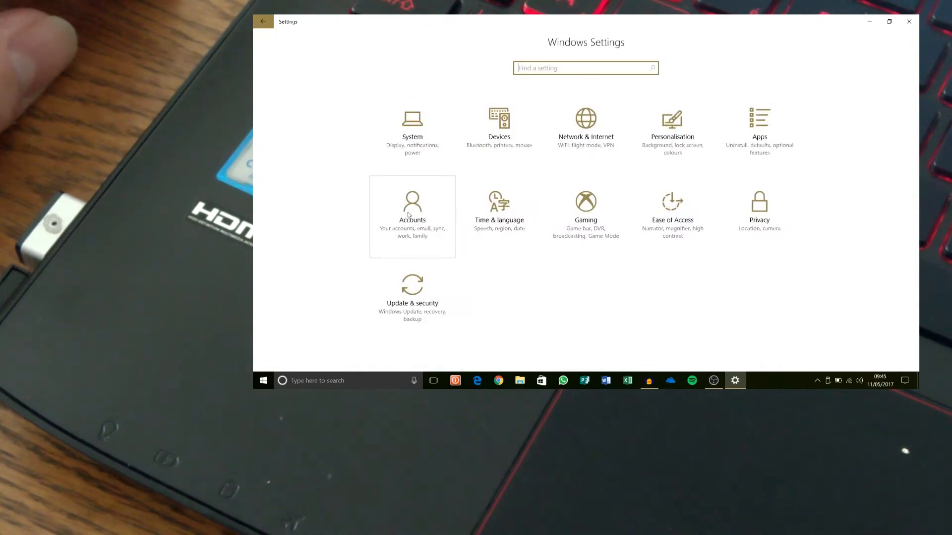
pyautogui.click(413, 217)
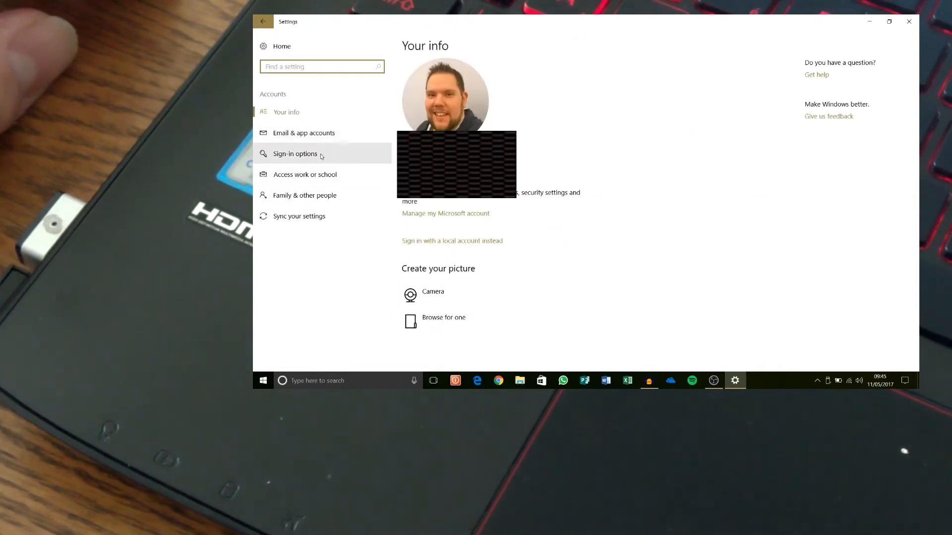
pyautogui.click(295, 154)
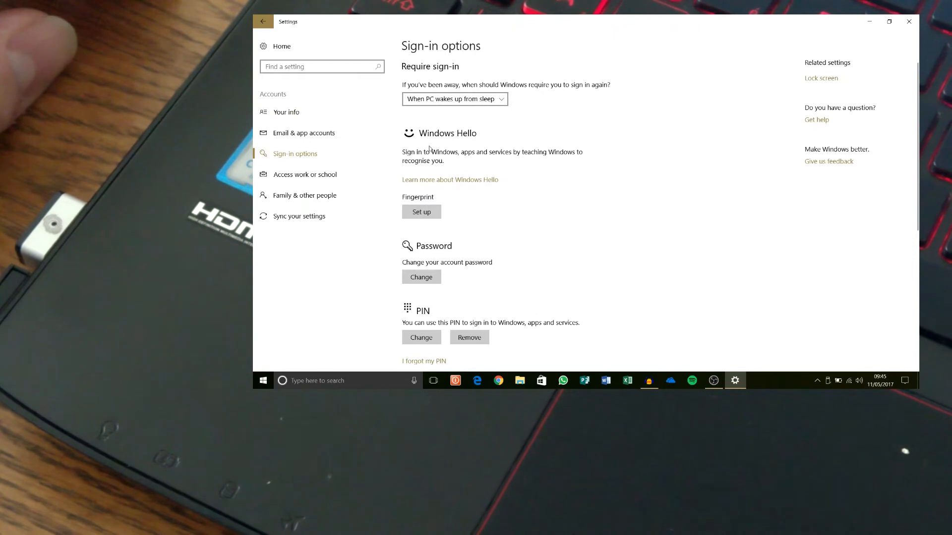
pyautogui.moveTo(543, 178)
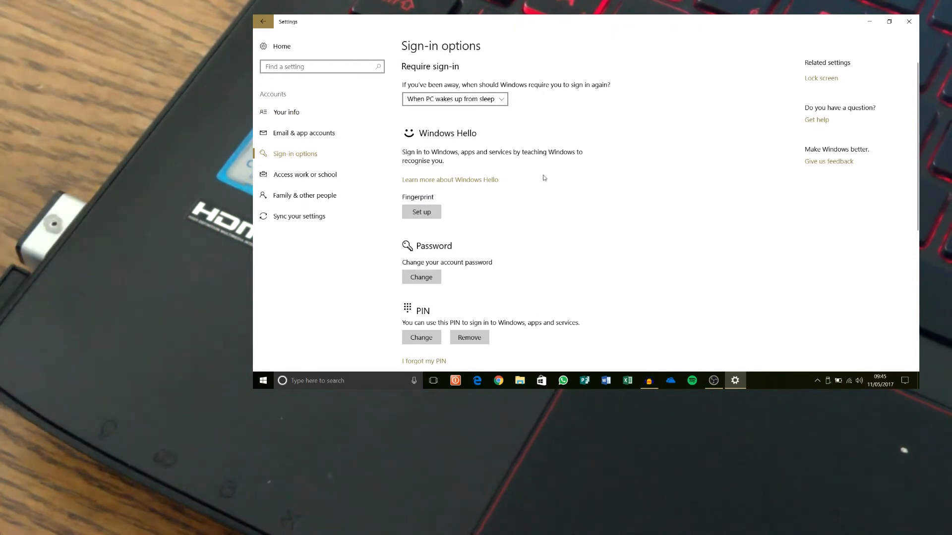
pyautogui.moveTo(463, 199)
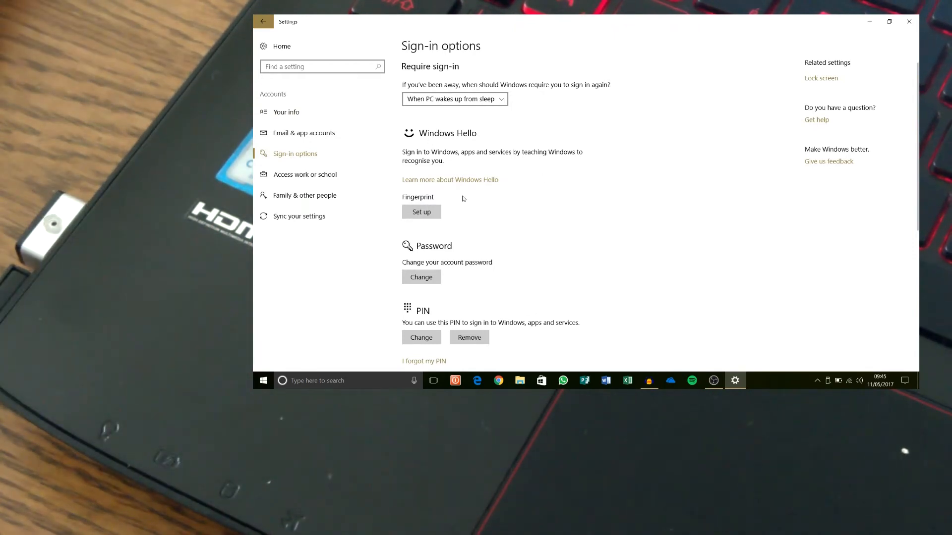
# Run Windows Hello Fingerprint Set up, scanning the finger until enrolment completes
pyautogui.click(421, 211)
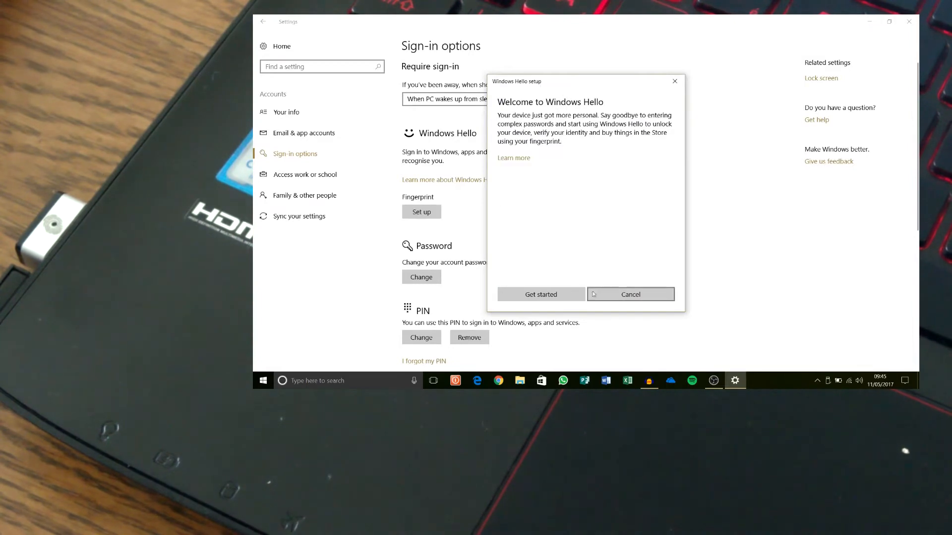
pyautogui.moveTo(565, 272)
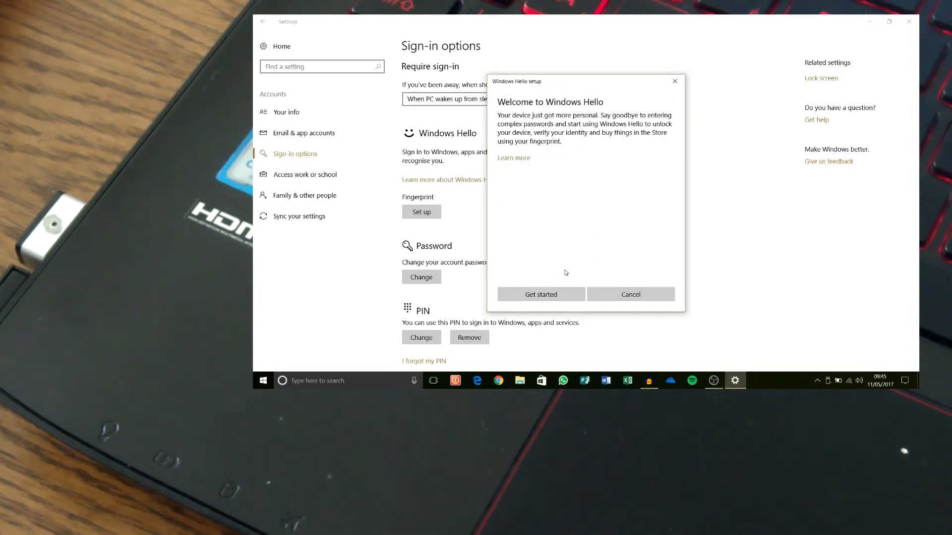
pyautogui.click(541, 295)
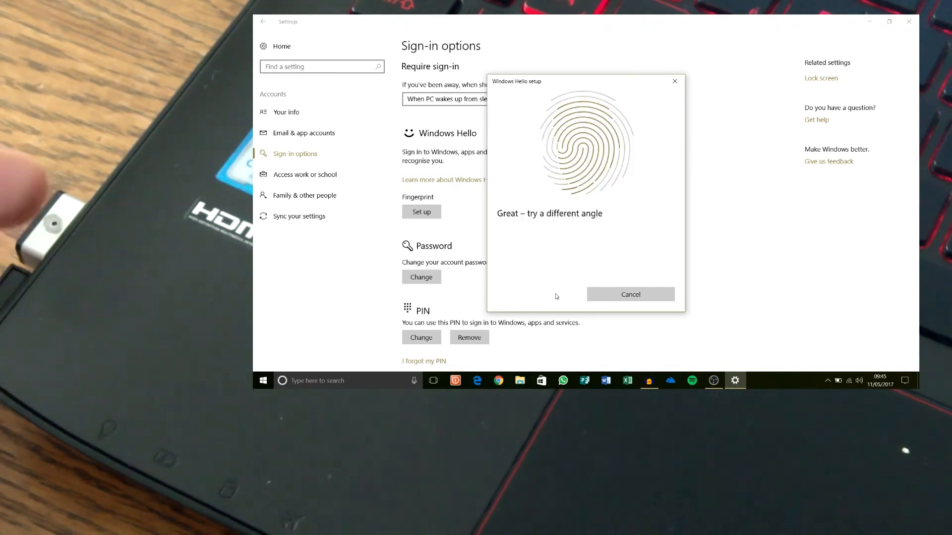
pyautogui.click(630, 295)
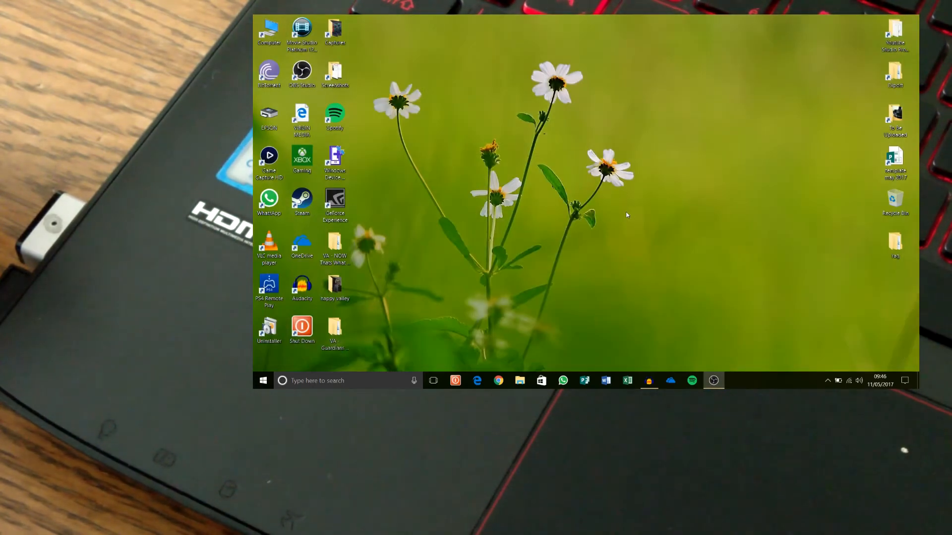
pyautogui.moveTo(674, 248)
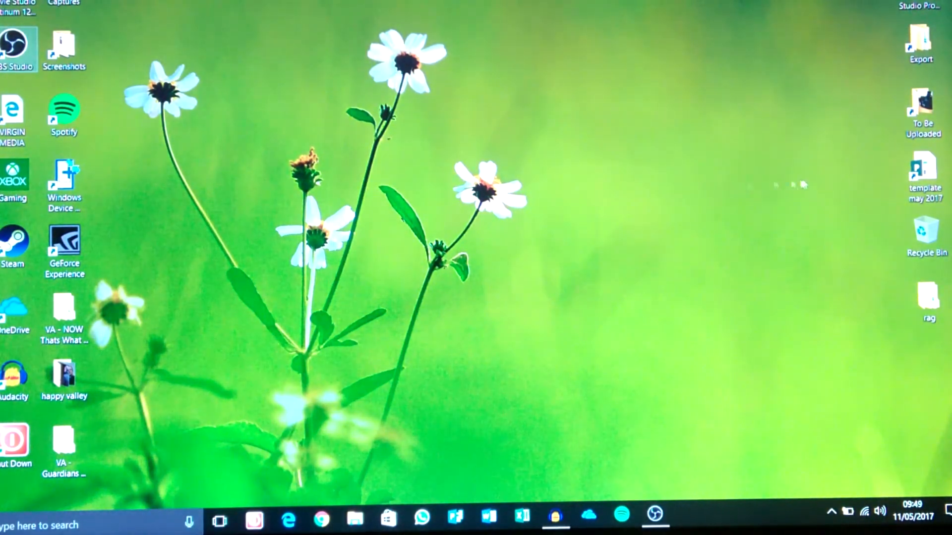
pyautogui.moveTo(734, 316)
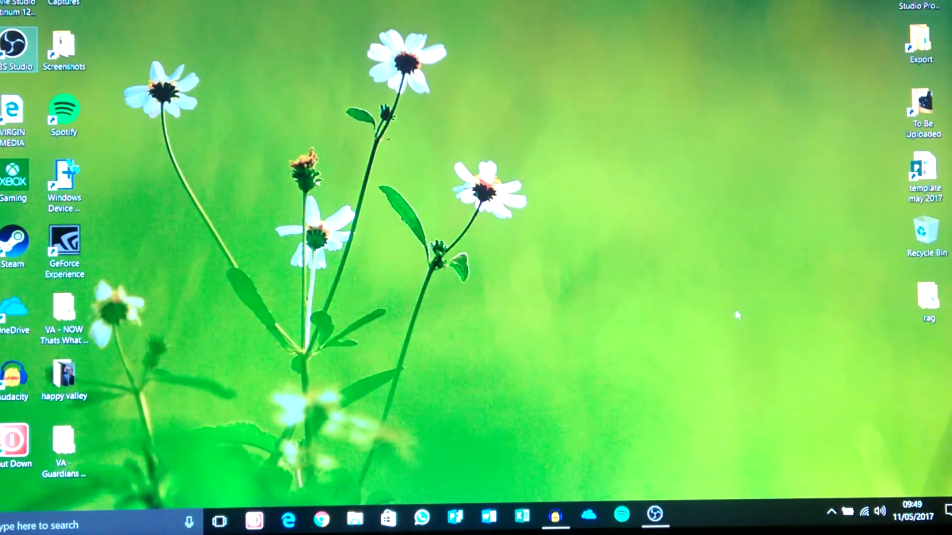
pyautogui.moveTo(698, 291)
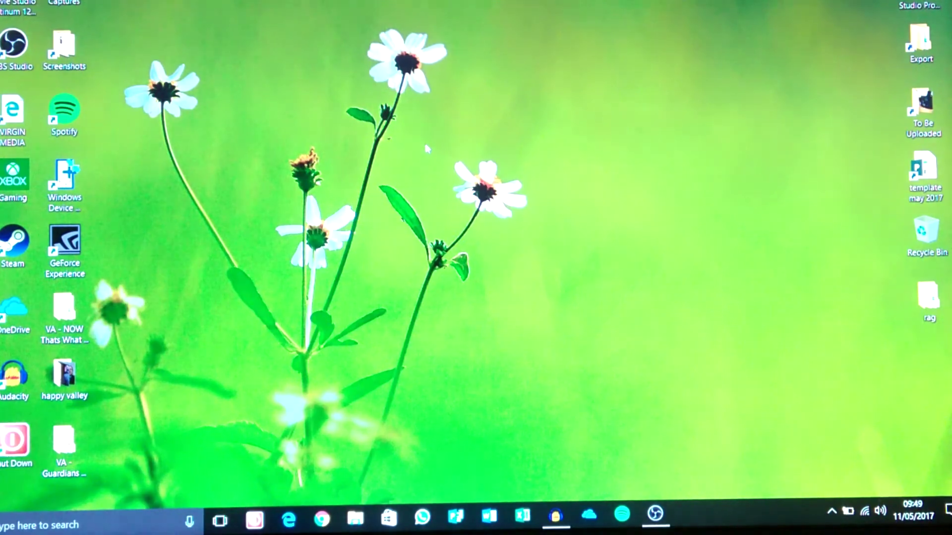
# Lock the PC with Windows+L so the lock screen appears
pyautogui.press('Win+l')
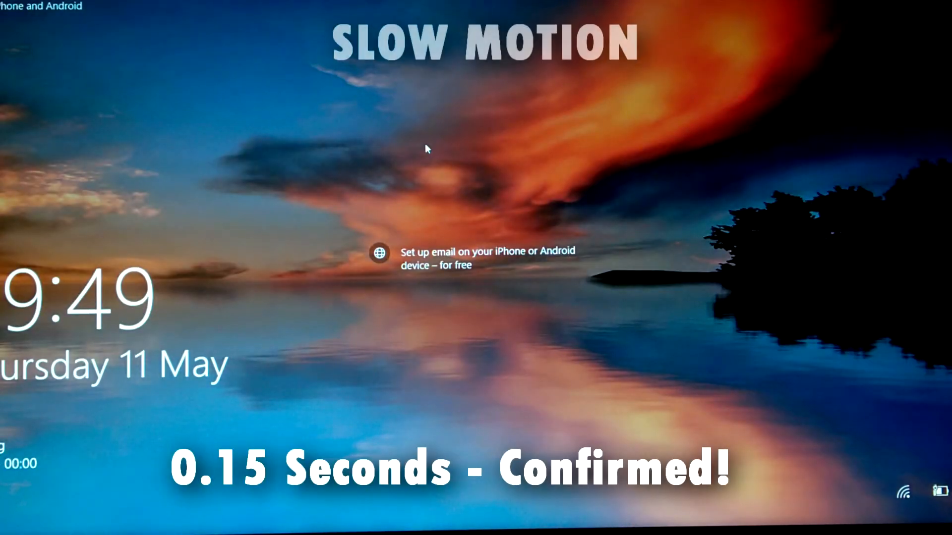